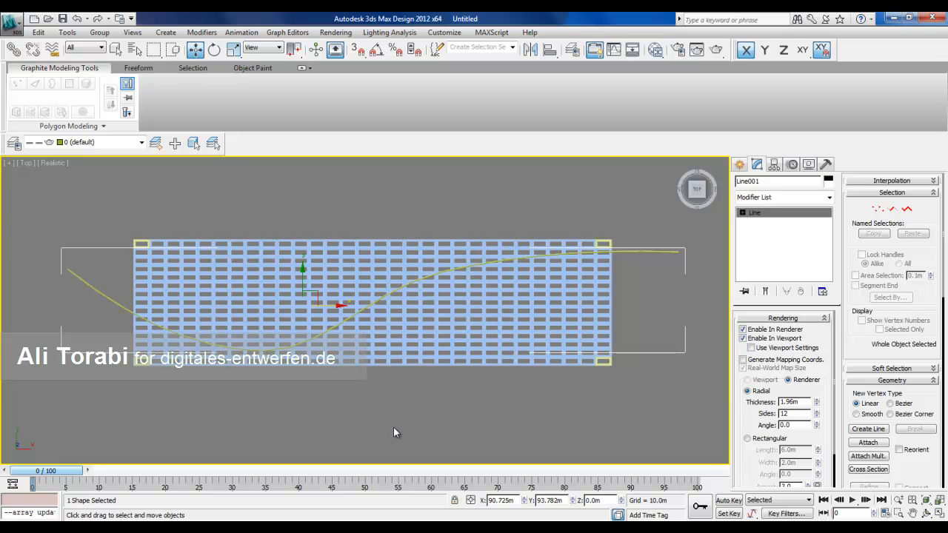
{"action": "mouse_move", "coordinate": [244, 362]}
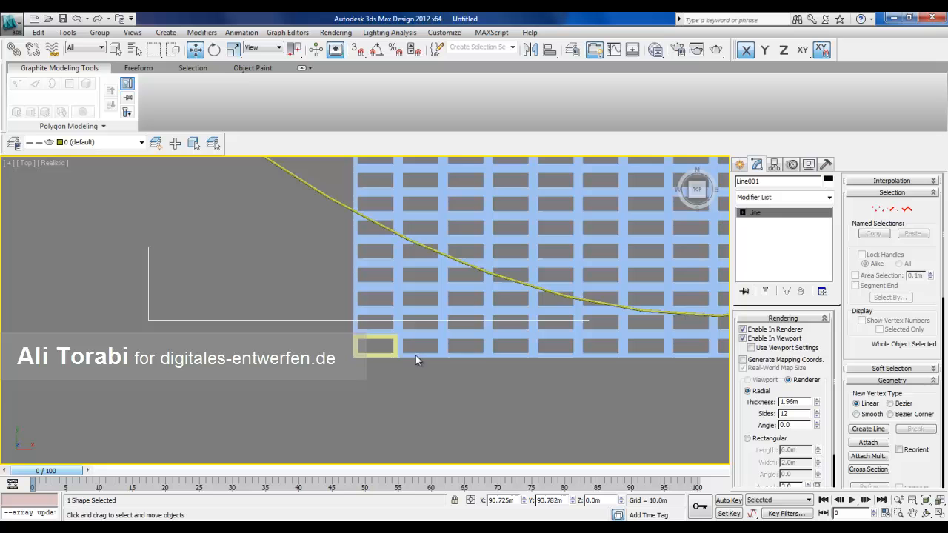
- Select Rectangle001, the small source panel at the grid's lower-left corner
{"action": "left_click", "coordinate": [376, 347]}
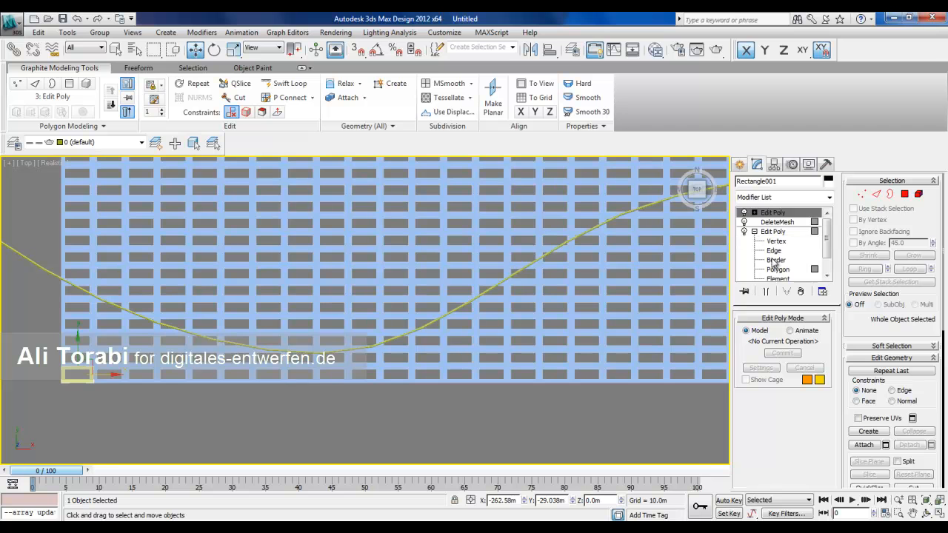
- Enter the lower Edit Poly's Polygon level and check its mode is Animate
{"action": "left_click", "coordinate": [778, 270]}
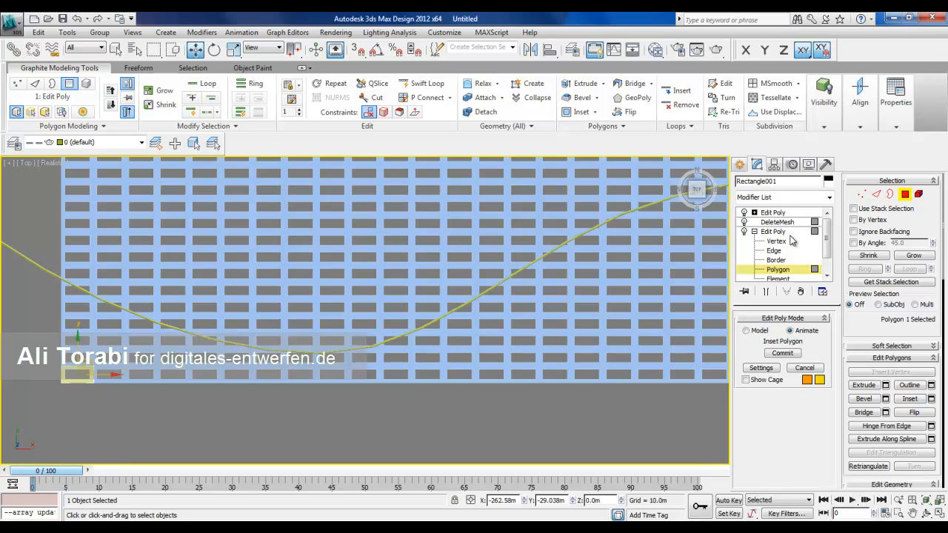
{"action": "mouse_move", "coordinate": [791, 330]}
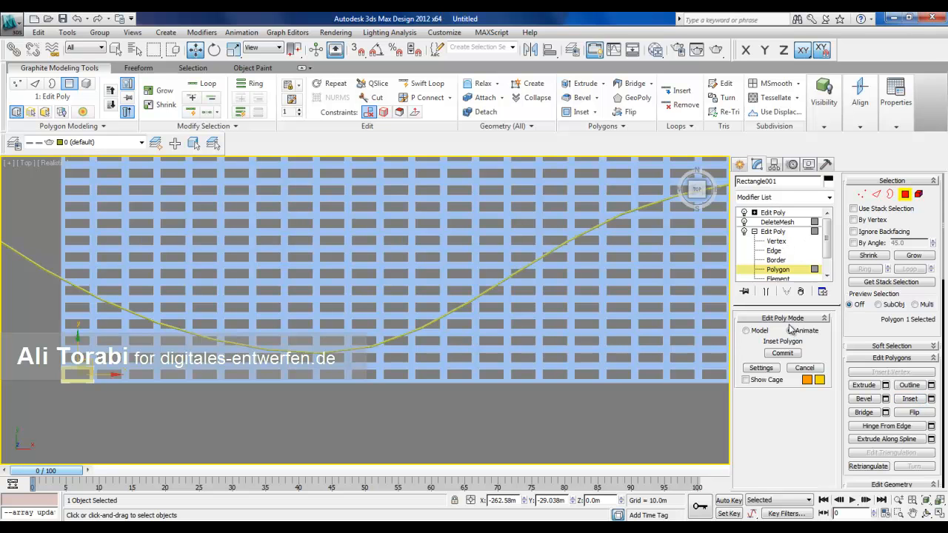
{"action": "left_click", "coordinate": [787, 328]}
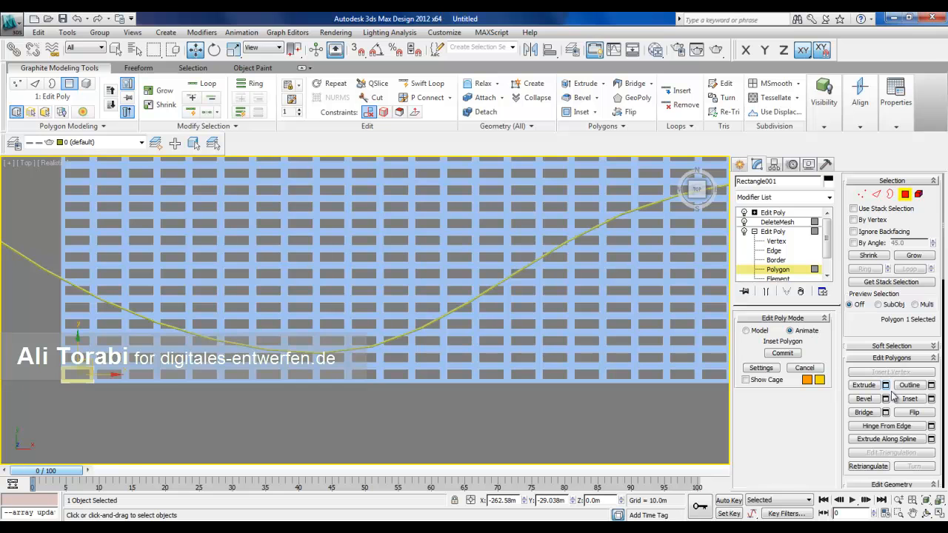
{"action": "mouse_move", "coordinate": [916, 406]}
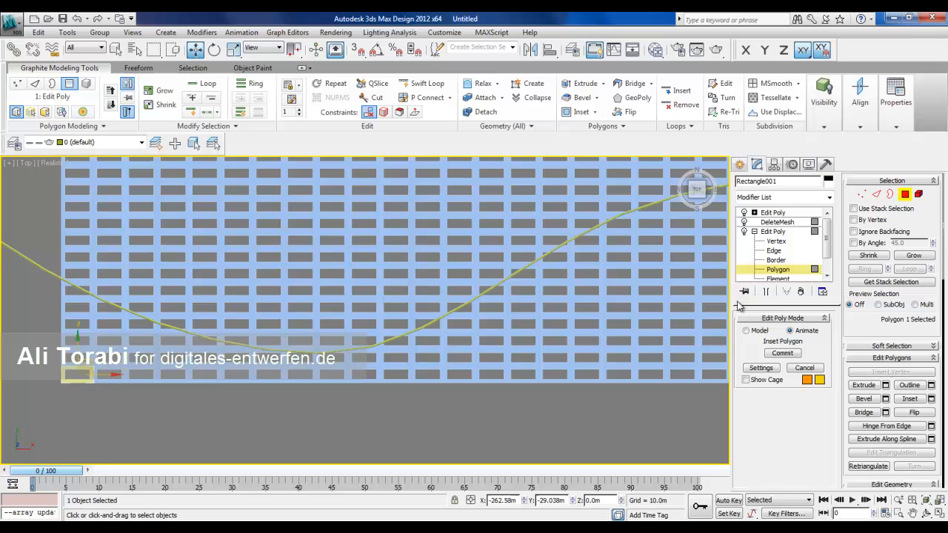
{"action": "mouse_move", "coordinate": [779, 329]}
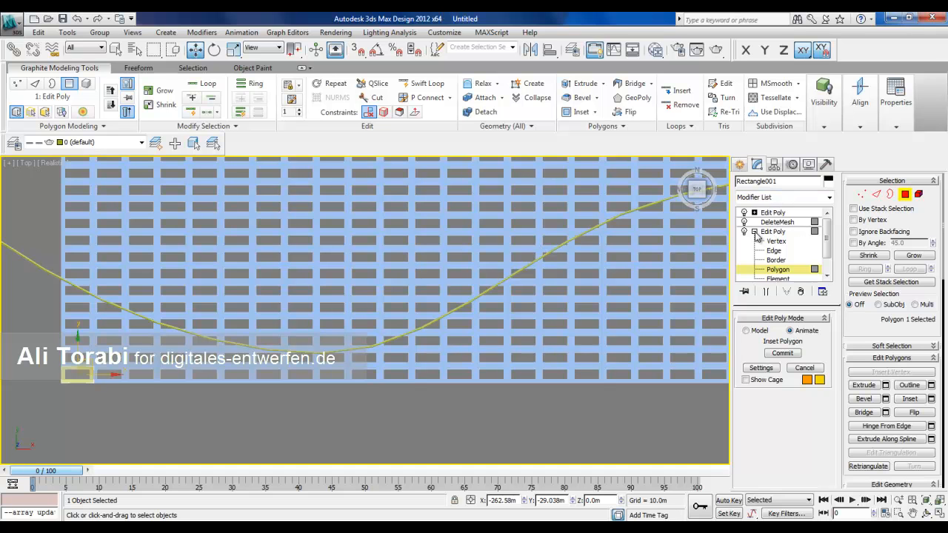
{"action": "mouse_move", "coordinate": [799, 279]}
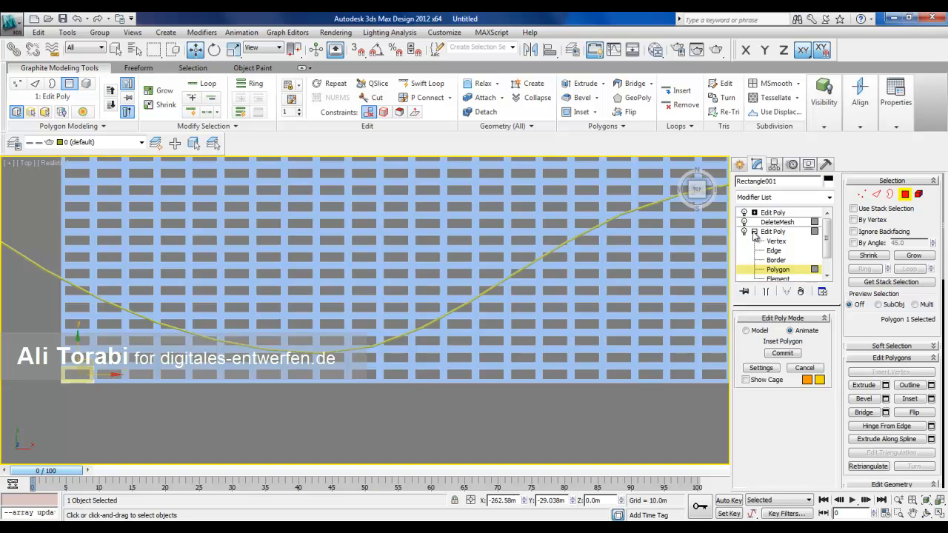
- Rename the inset Edit Poly modifier to 'My editpoly'
{"action": "right_click", "coordinate": [773, 231]}
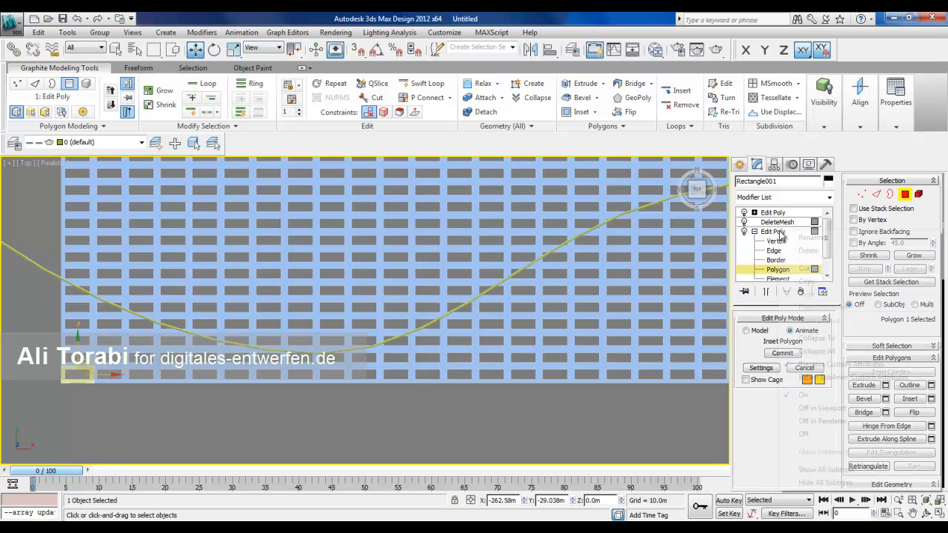
{"action": "right_click", "coordinate": [773, 231]}
{"action": "type", "text": "M"}
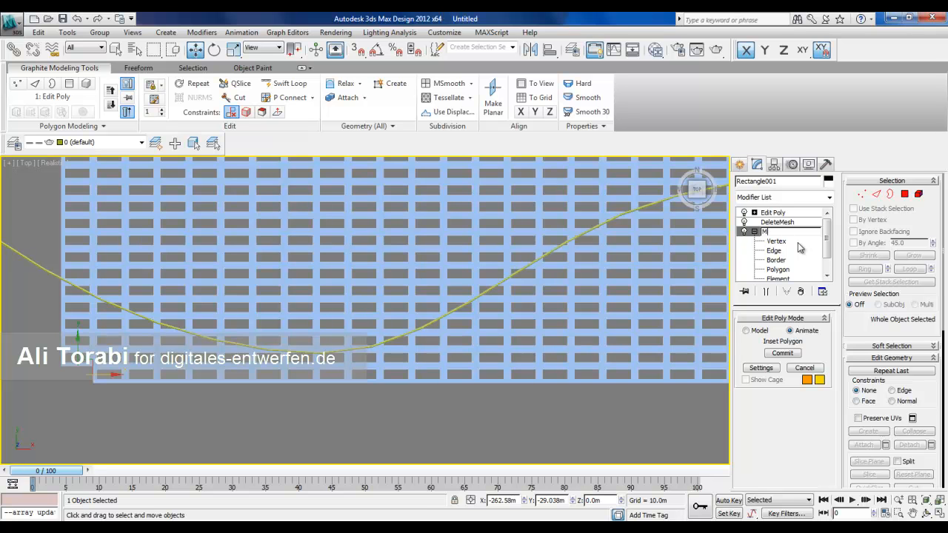
{"action": "type", "text": "y edit"}
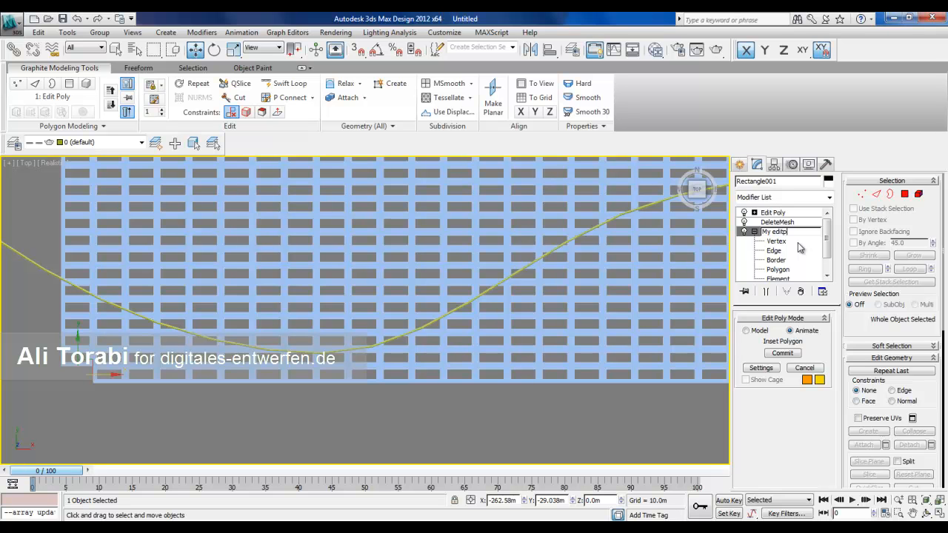
{"action": "type", "text": "poly"}
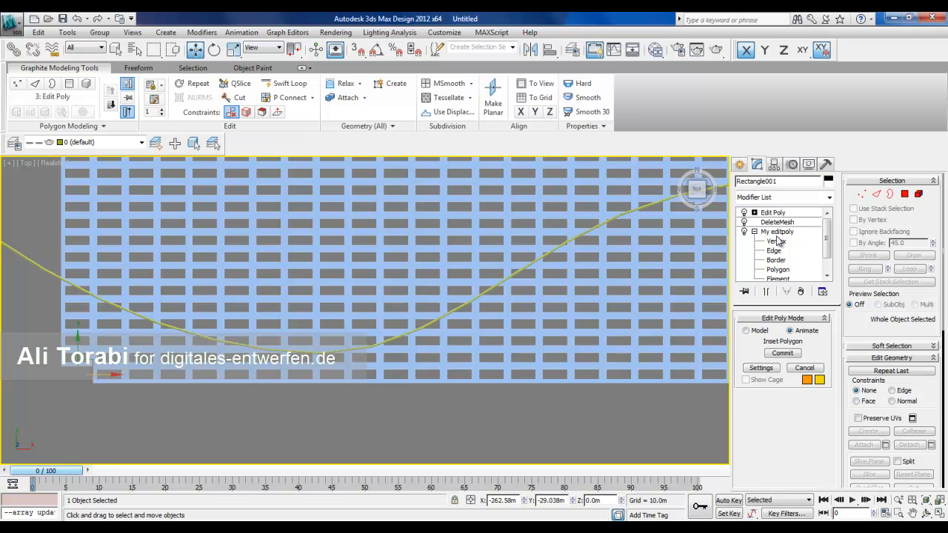
{"action": "left_click", "coordinate": [771, 213]}
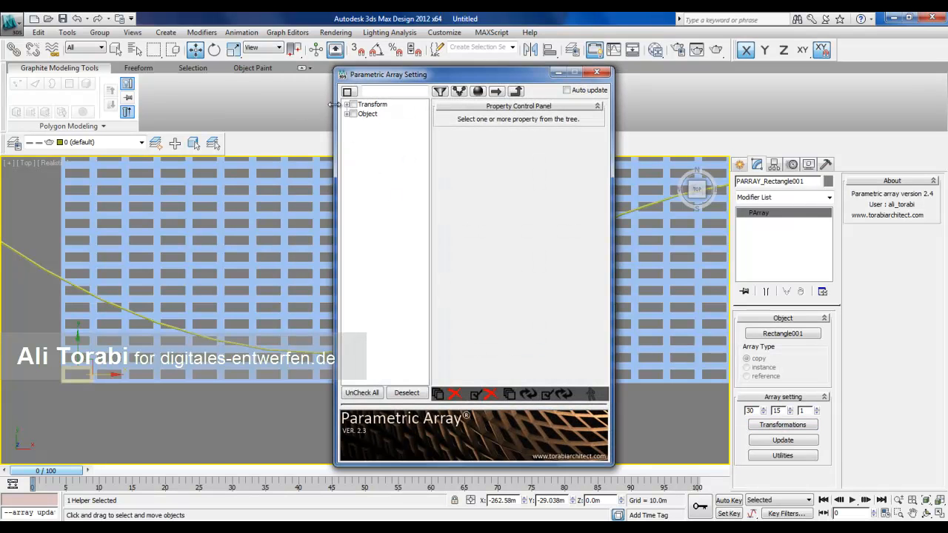
- Expand Object and then My editpoly in the Parametric Array property tree
{"action": "left_click", "coordinate": [346, 112]}
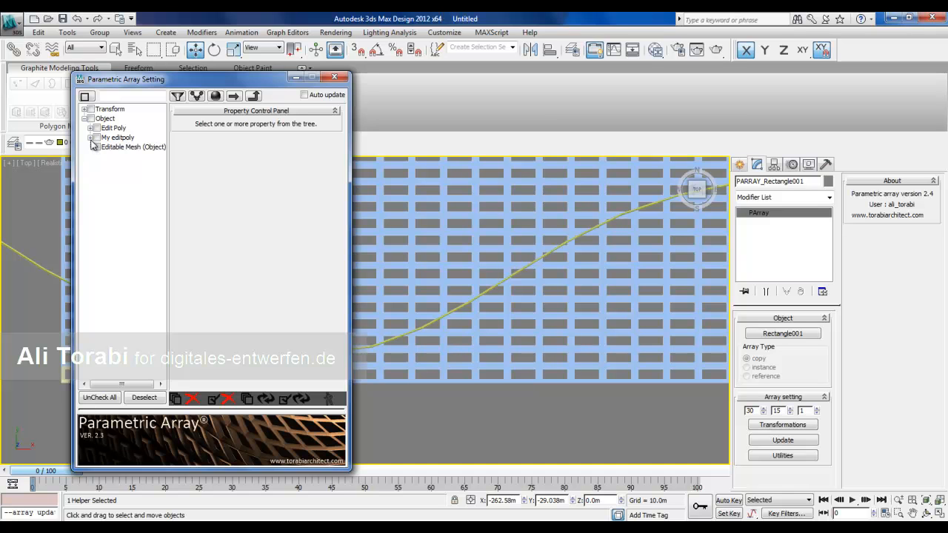
{"action": "left_click", "coordinate": [95, 138]}
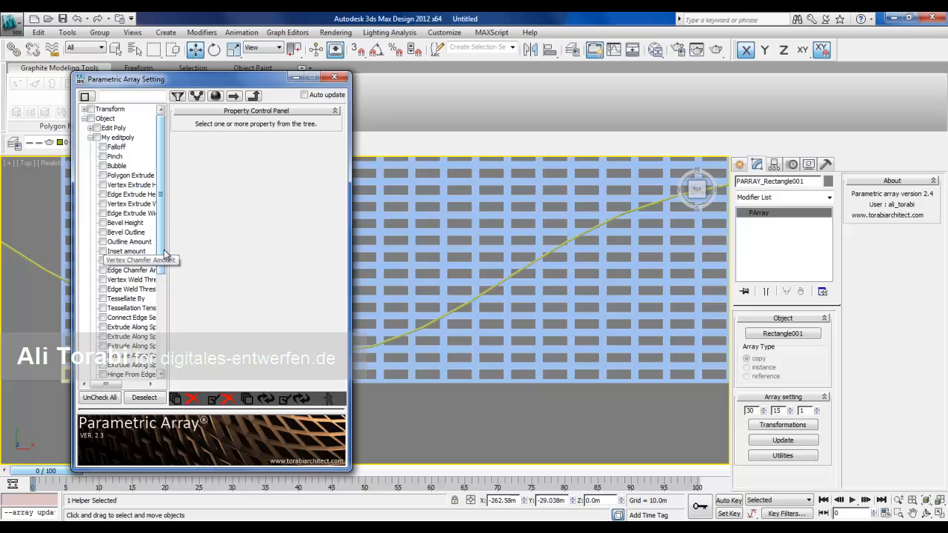
- Tick Insert amount as an arrayed property with value 3.0 and start adding a controller
{"action": "scroll", "scroll_direction": "down", "scroll_amount": 3}
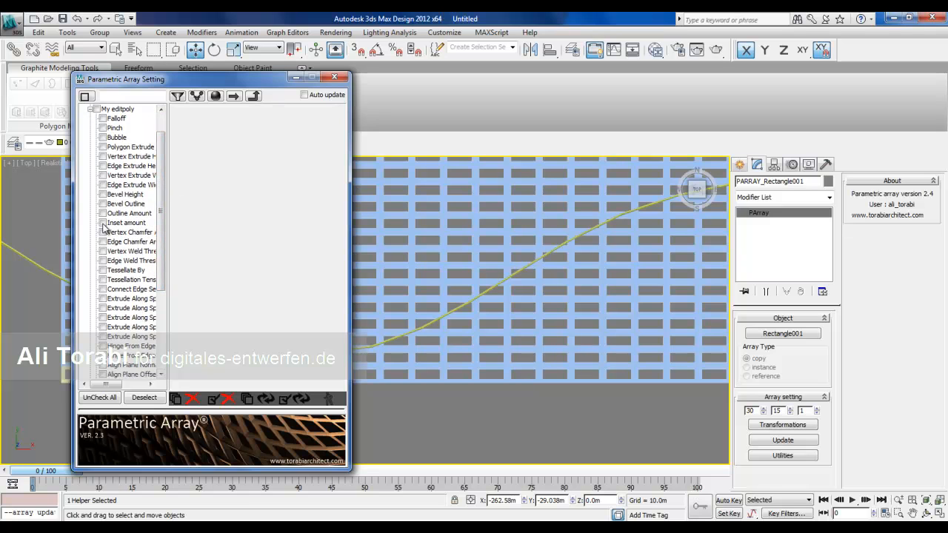
{"action": "left_click", "coordinate": [103, 222]}
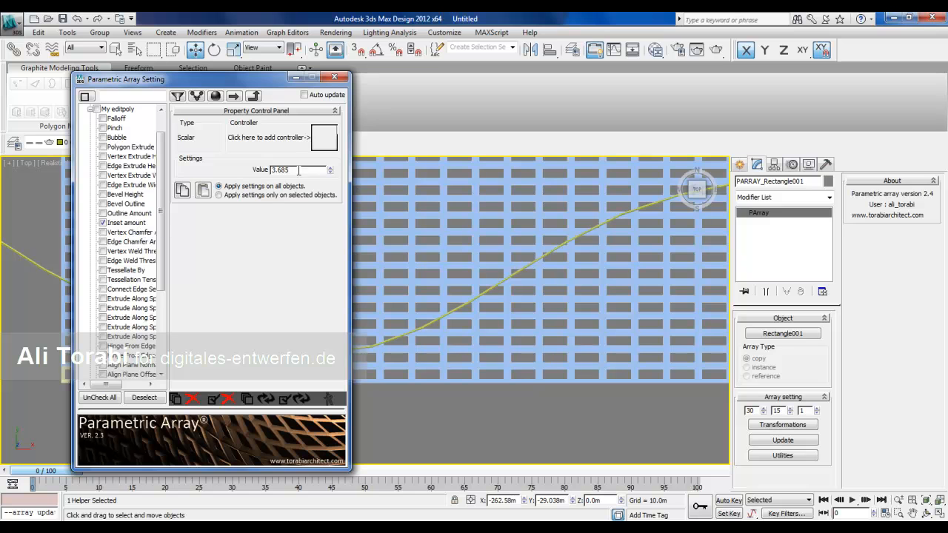
{"action": "triple_click", "coordinate": [278, 169]}
{"action": "type", "text": "3"}
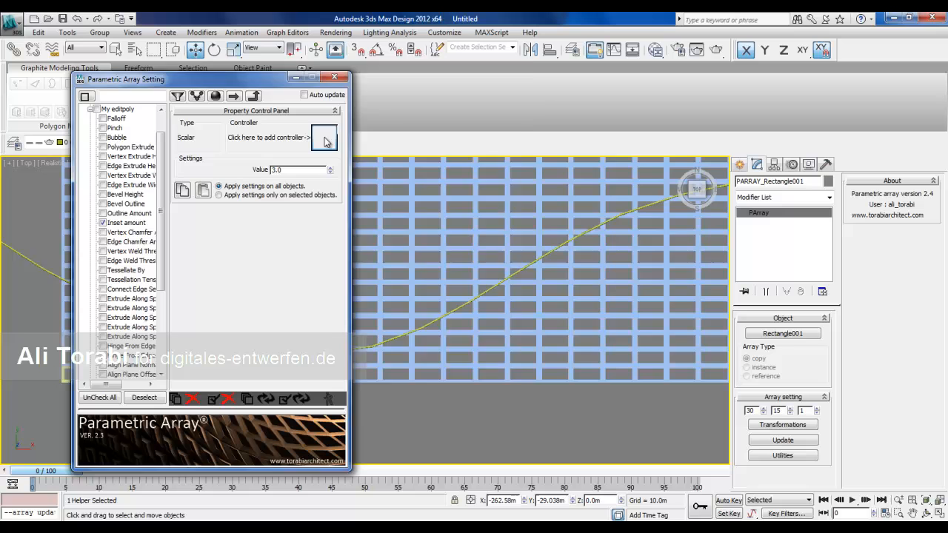
{"action": "left_click", "coordinate": [324, 138]}
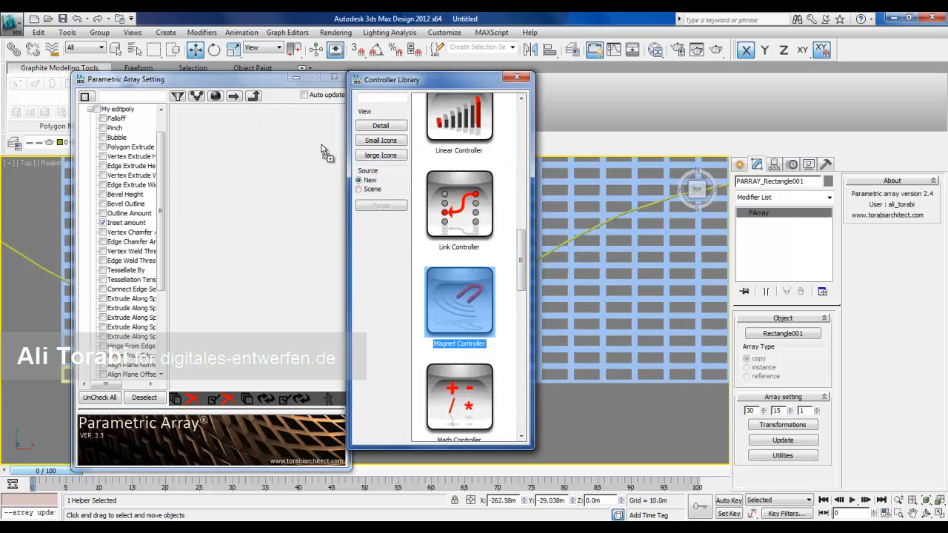
- Assign a Magnet Controller to Insert amount with a new Curve Controller as its reference
{"action": "double_click", "coordinate": [459, 299]}
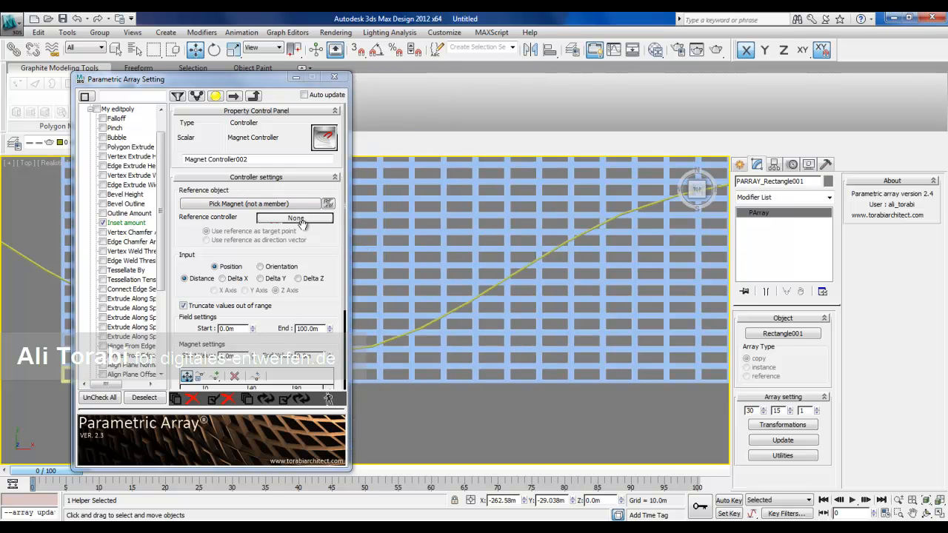
{"action": "left_click", "coordinate": [295, 218]}
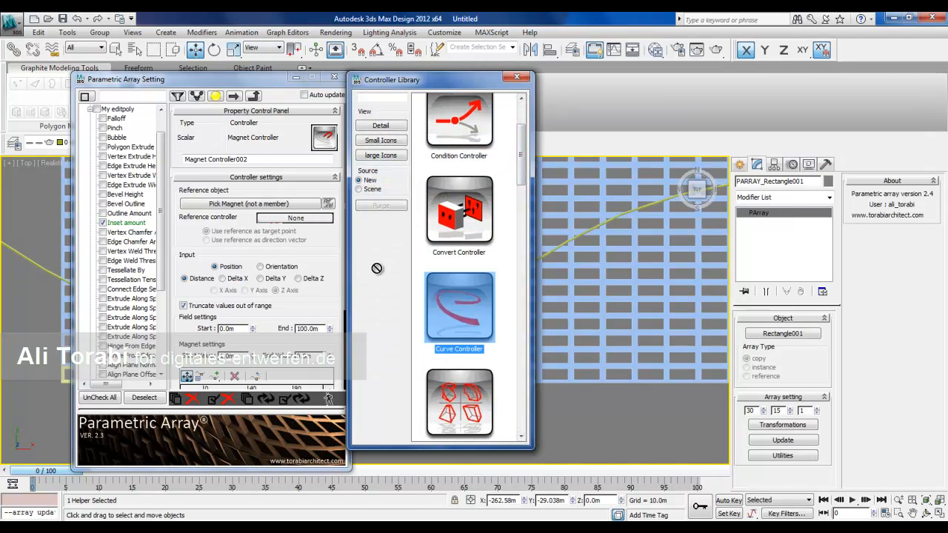
{"action": "double_click", "coordinate": [459, 307]}
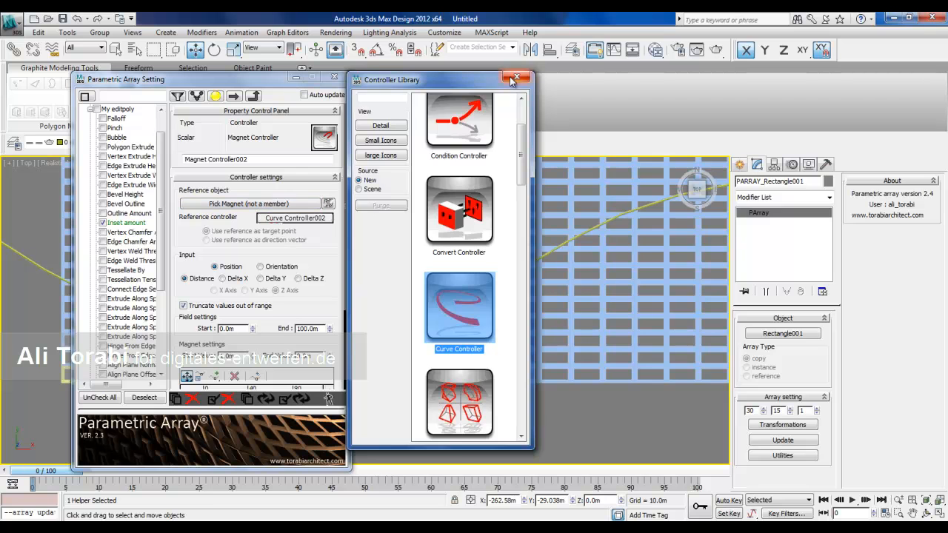
{"action": "left_click", "coordinate": [515, 77]}
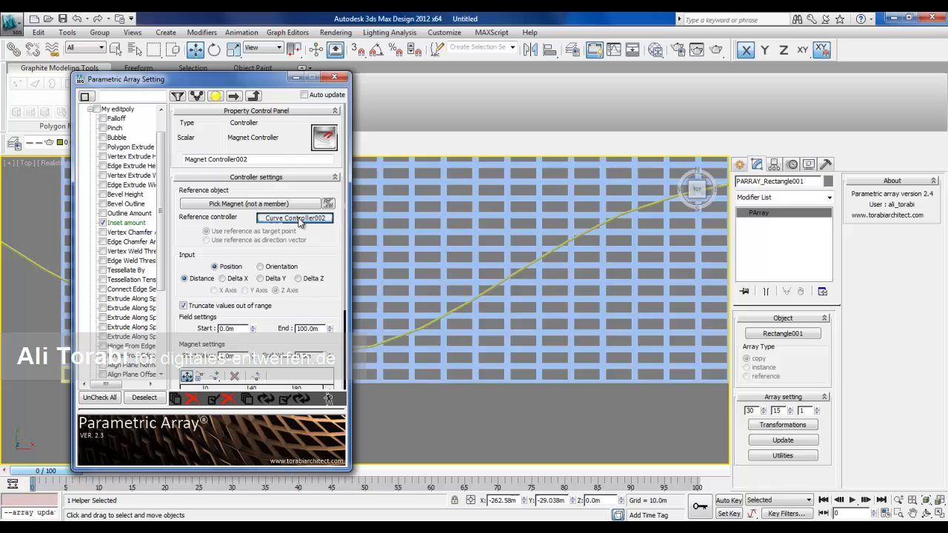
- Pick the yellow spline for Curve Controller002 and derive values from Closest Point
{"action": "left_click", "coordinate": [293, 218]}
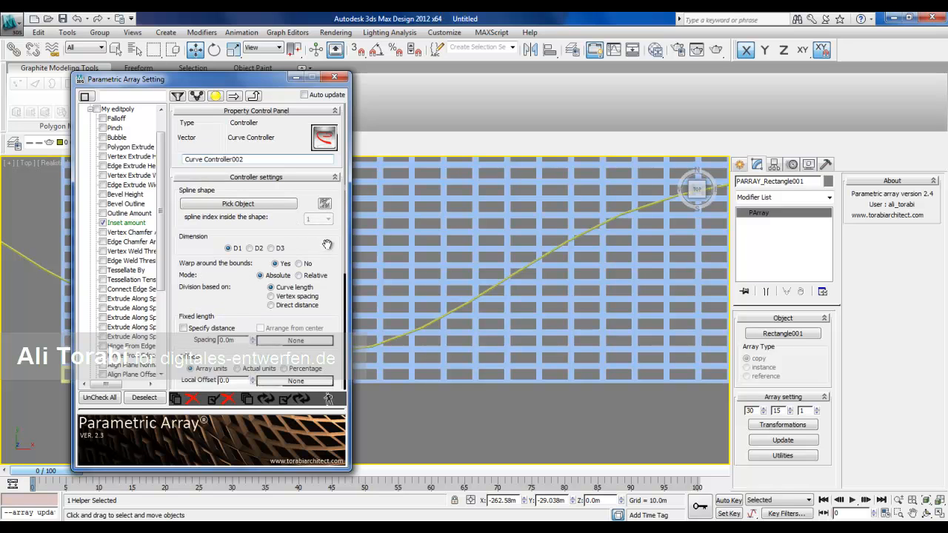
{"action": "scroll", "scroll_direction": "down", "scroll_amount": 3}
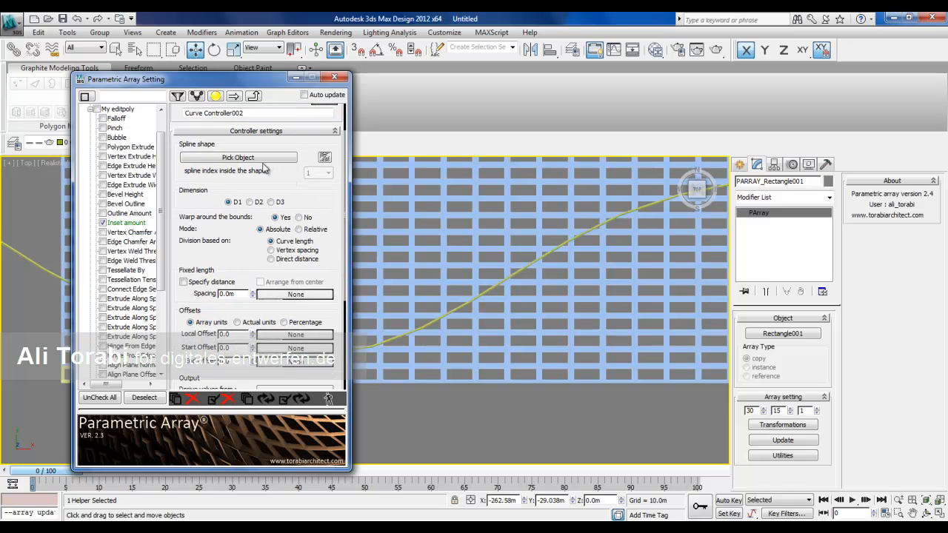
{"action": "left_click", "coordinate": [237, 157]}
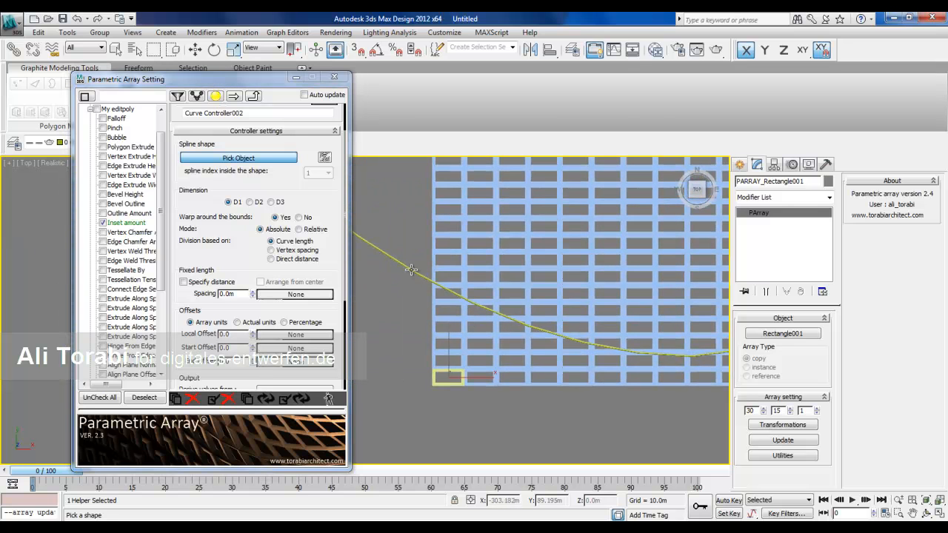
{"action": "left_click", "coordinate": [237, 157]}
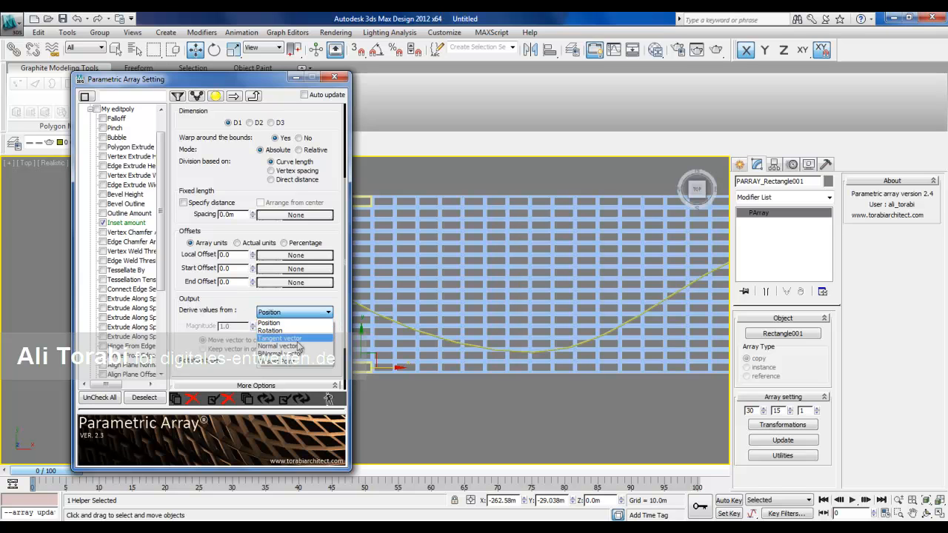
{"action": "left_click", "coordinate": [288, 361]}
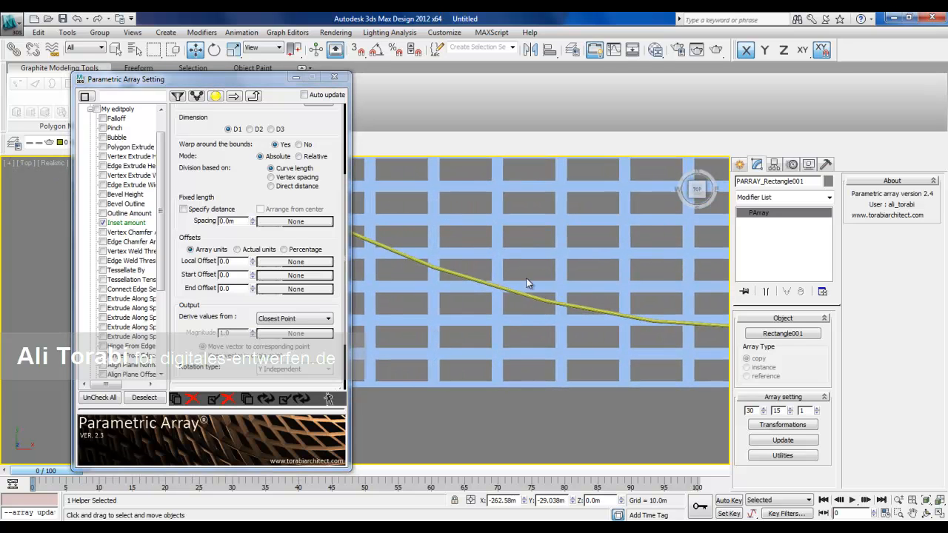
{"action": "mouse_move", "coordinate": [326, 370]}
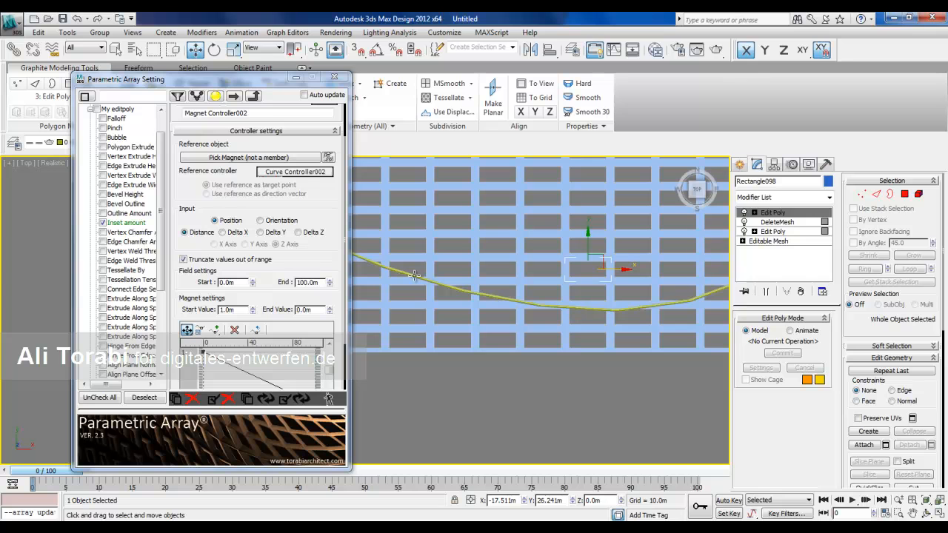
{"action": "mouse_move", "coordinate": [577, 307]}
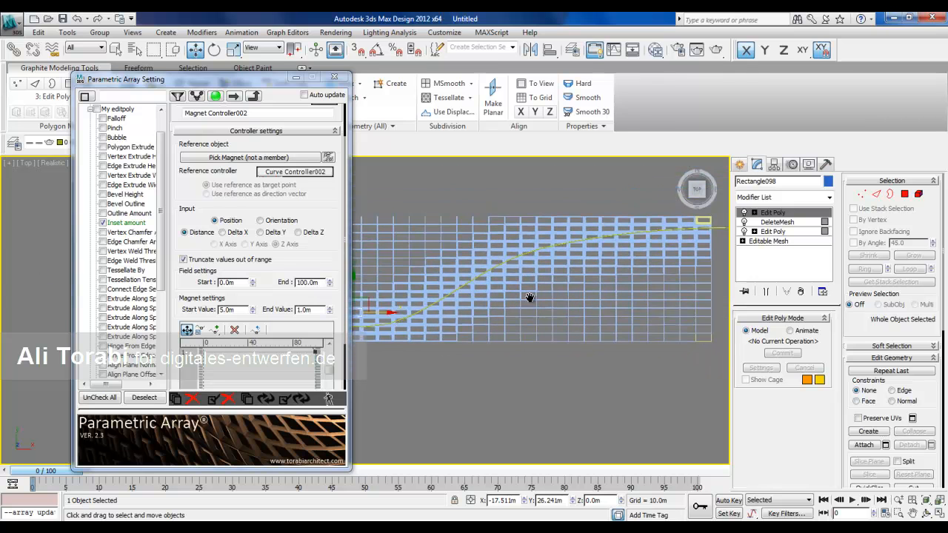
- Select the magnet Field settings End value to replace it
{"action": "triple_click", "coordinate": [305, 281]}
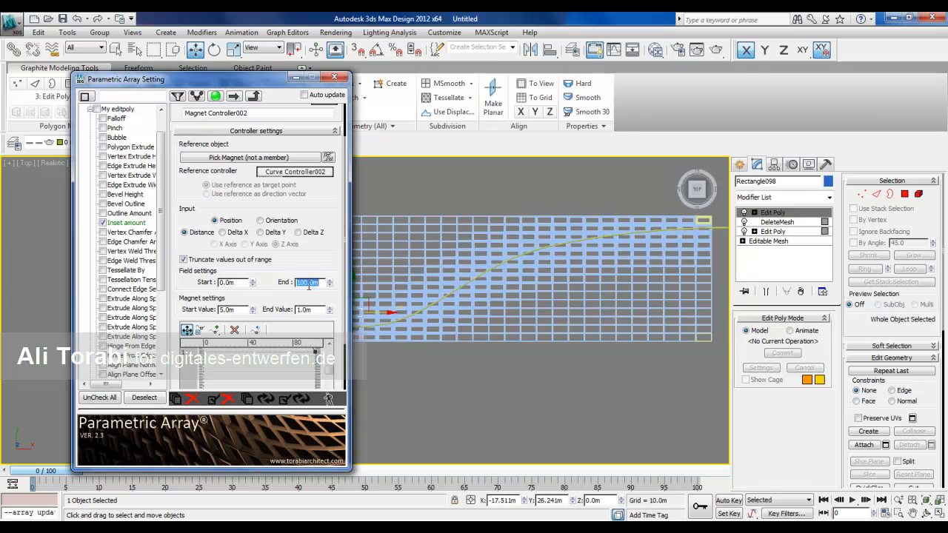